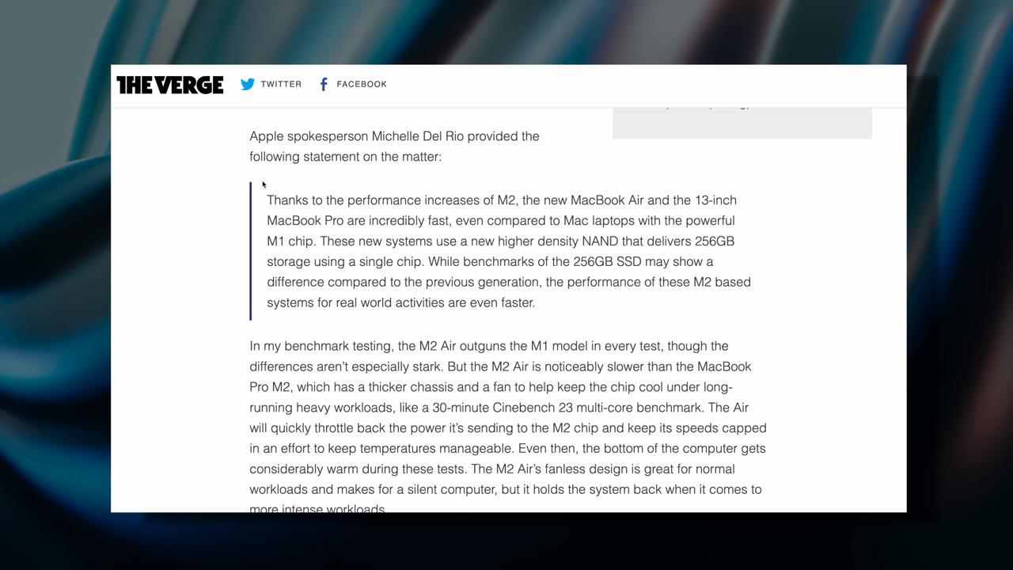
Step: Highlight Apple's statement that benchmarks of the 256GB SSD may show a difference
drag(321, 241, 591, 240)
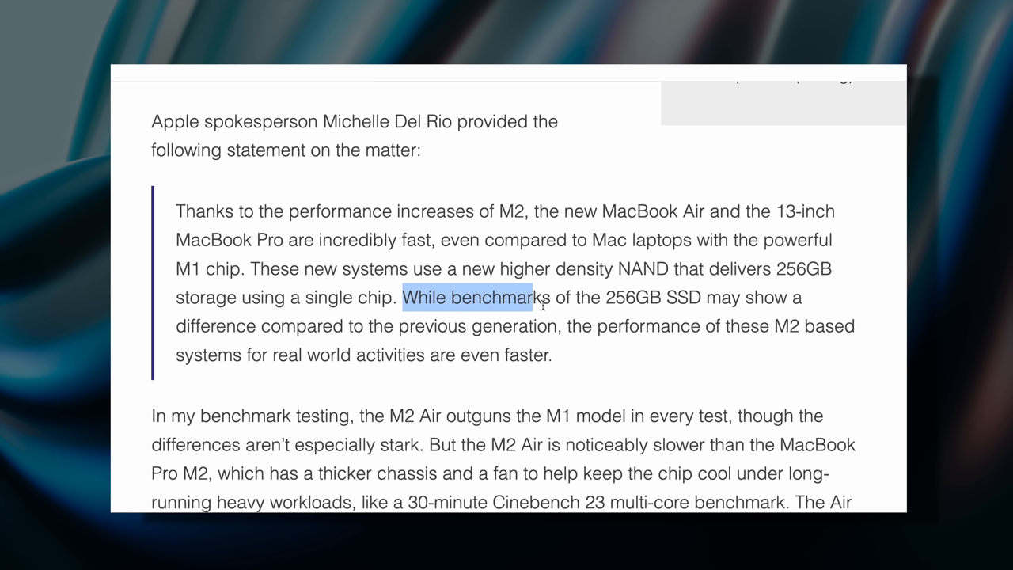
drag(534, 298, 552, 354)
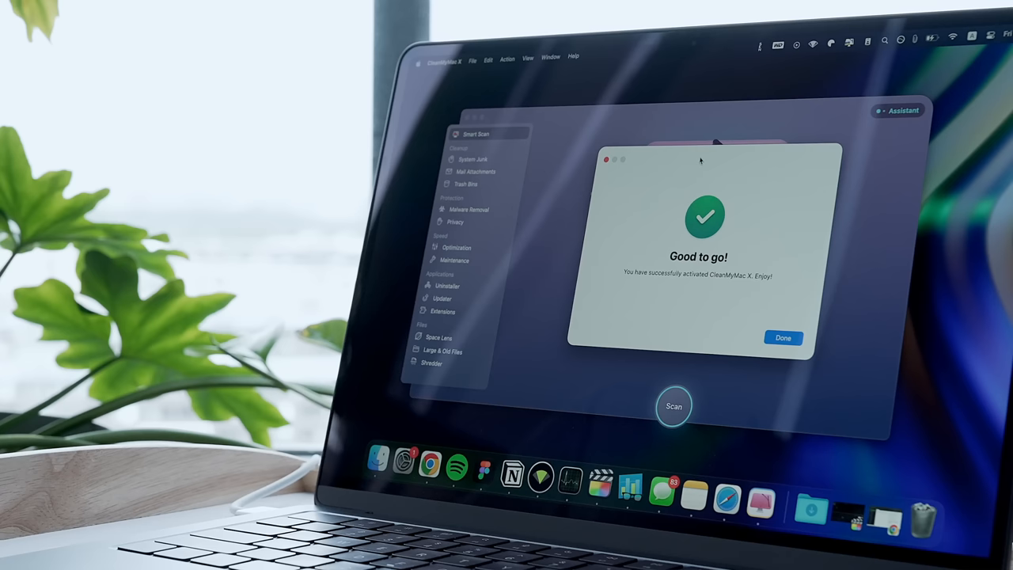
click(782, 338)
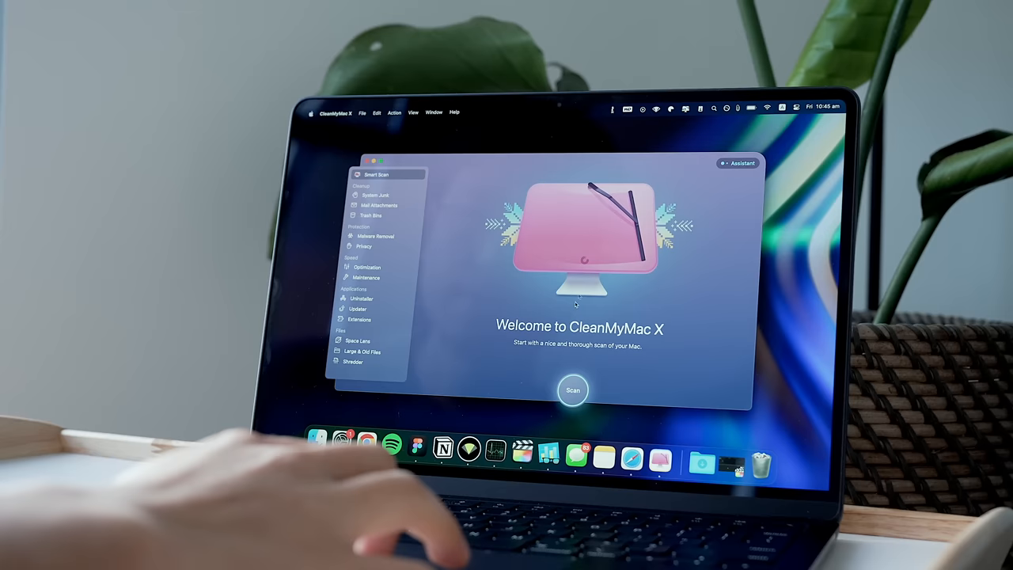
click(573, 389)
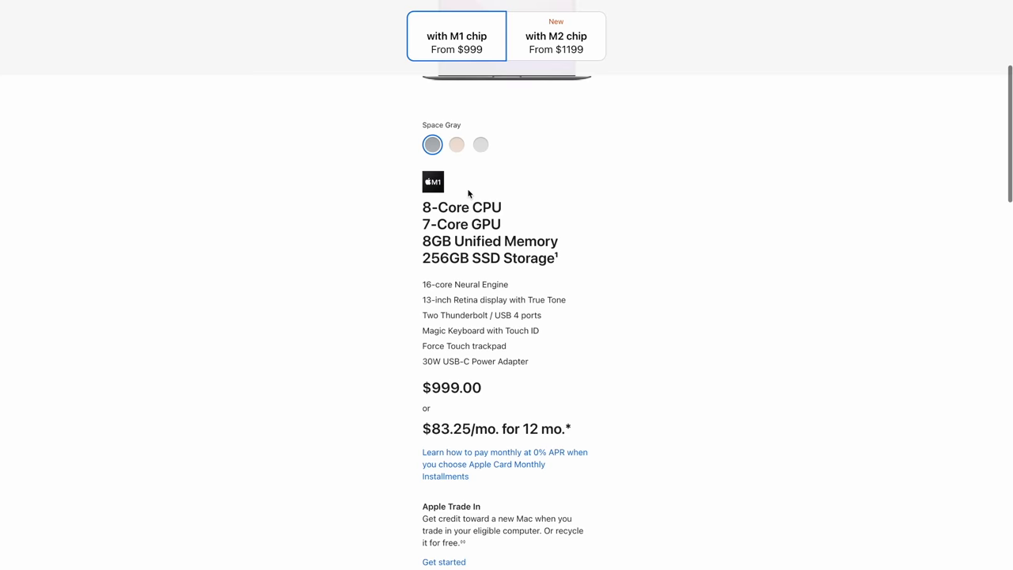
Step: Scroll down to the M1 MacBook Air's $999.00 configuration pricing
scroll(down, 3)
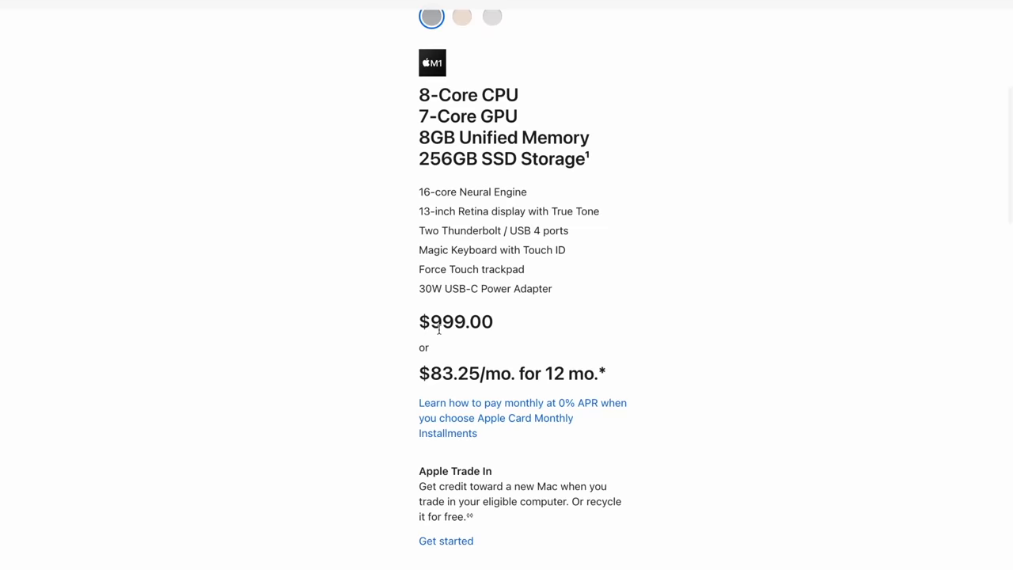